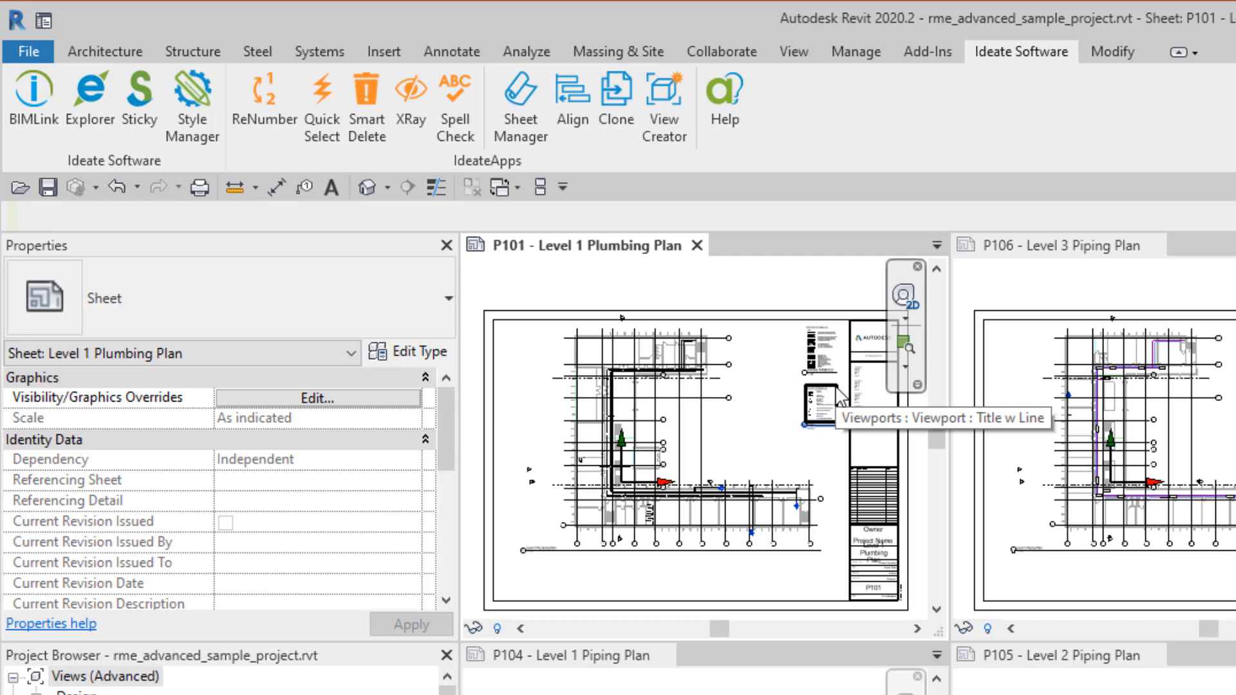
# - Tile the open sheets and launch Ideate SheetManager from the Ideate Software ribbon
pyautogui.click(813, 412)
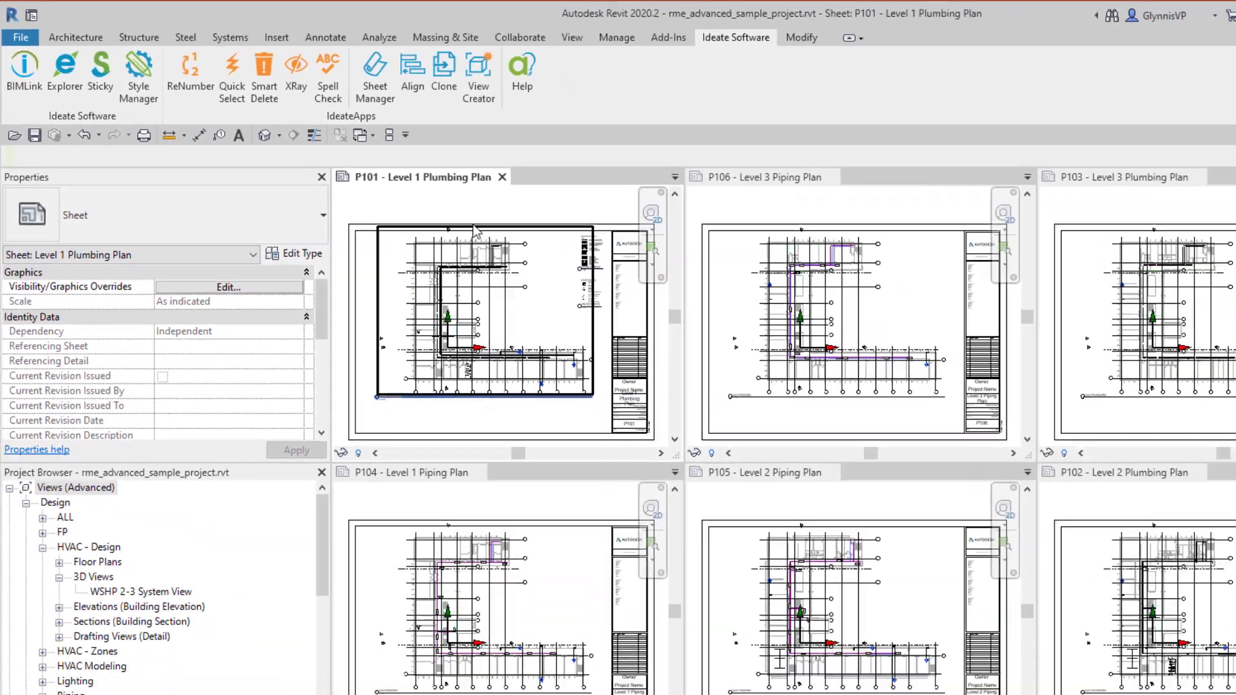
pyautogui.click(373, 71)
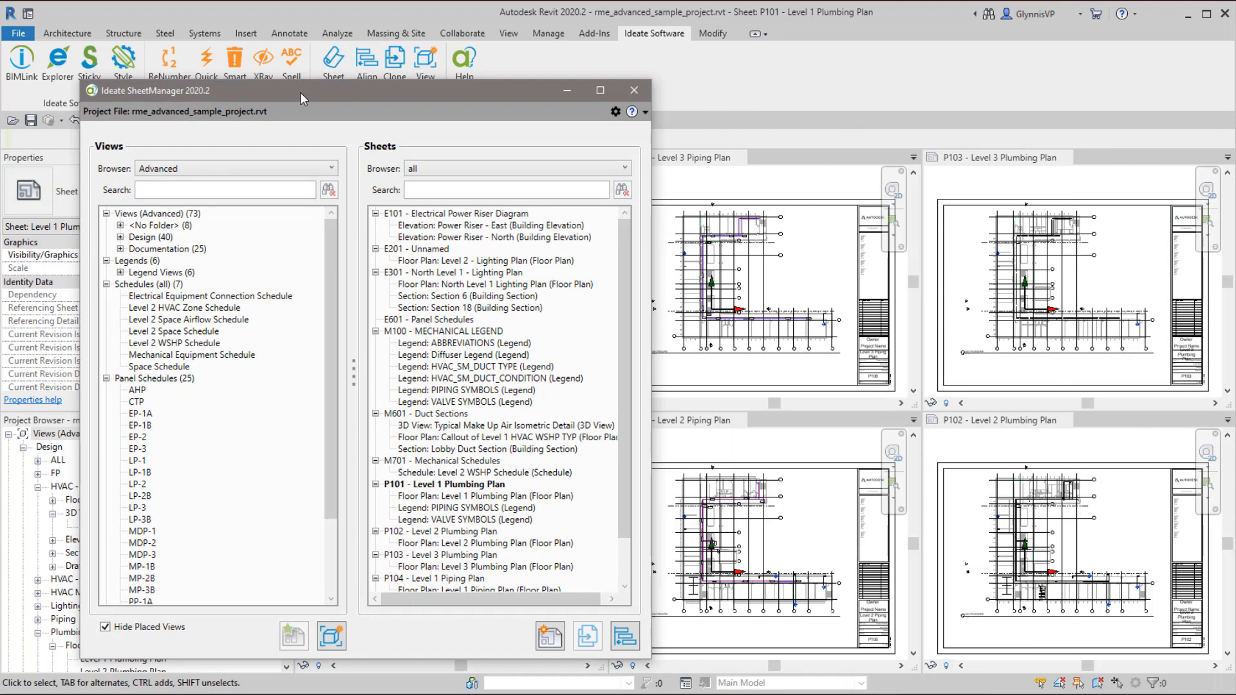
pyautogui.moveTo(309, 102)
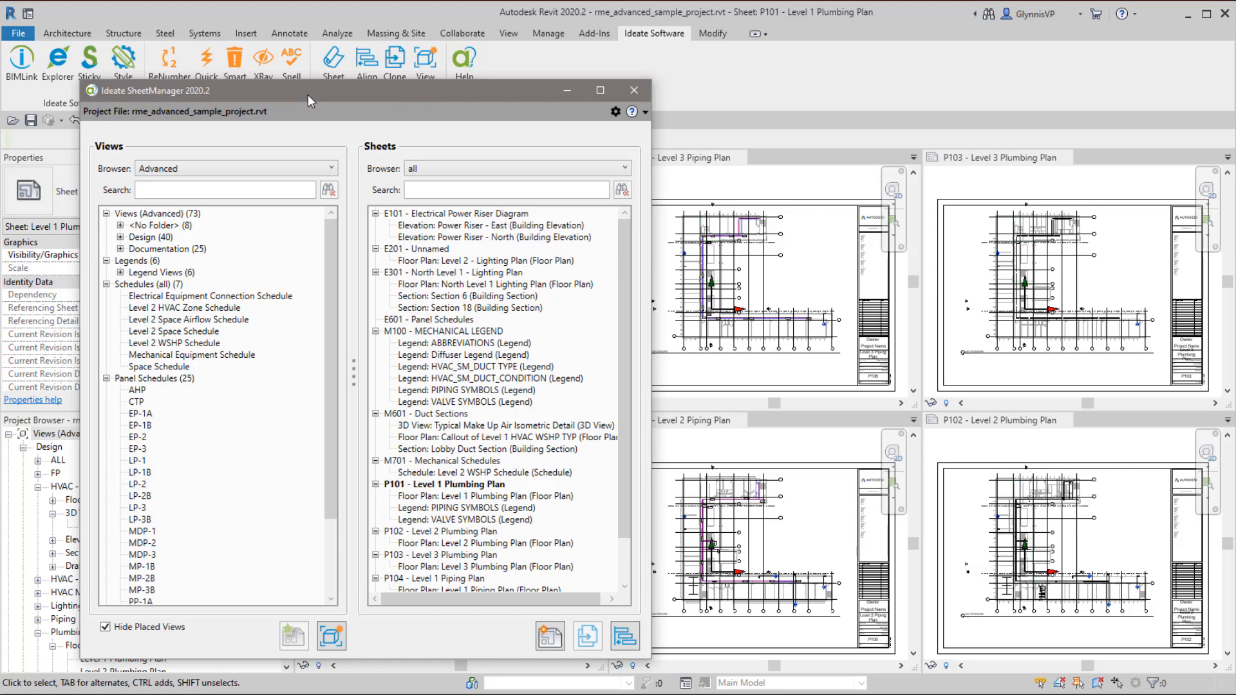
pyautogui.click(506, 189)
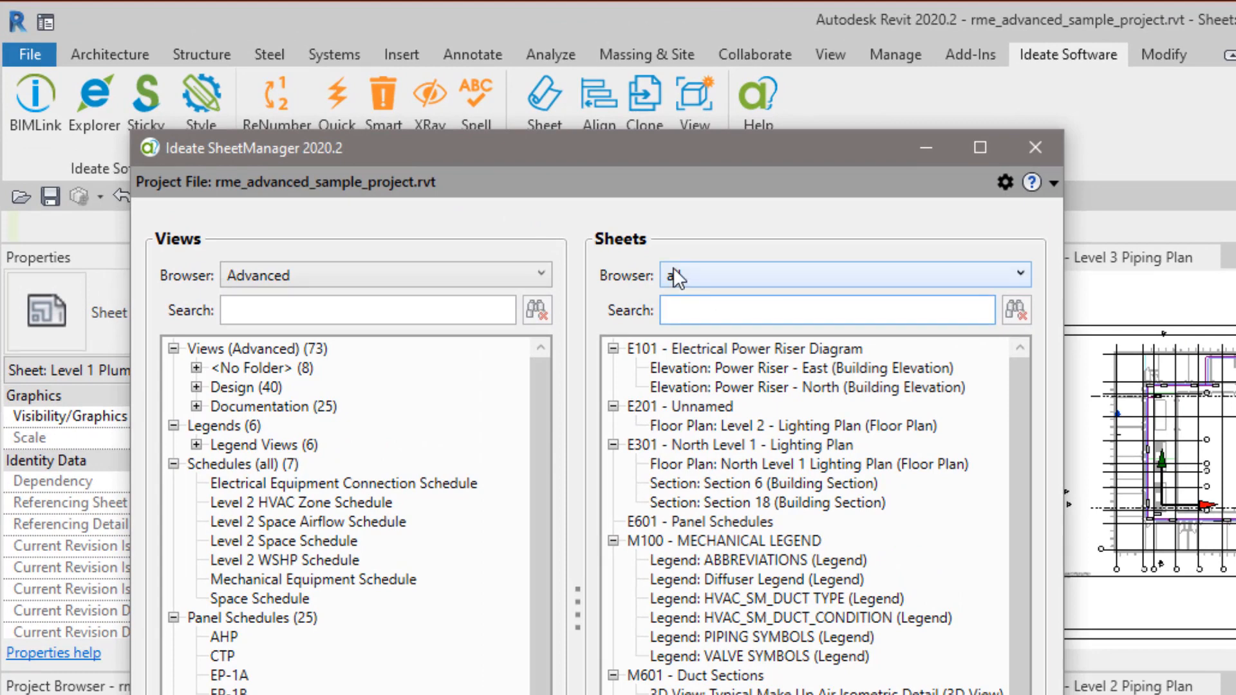
# - Copy P101's PIPING SYMBOLS and VALVE SYMBOLS legends via a 'legend' search, then clear it
pyautogui.write('legend')
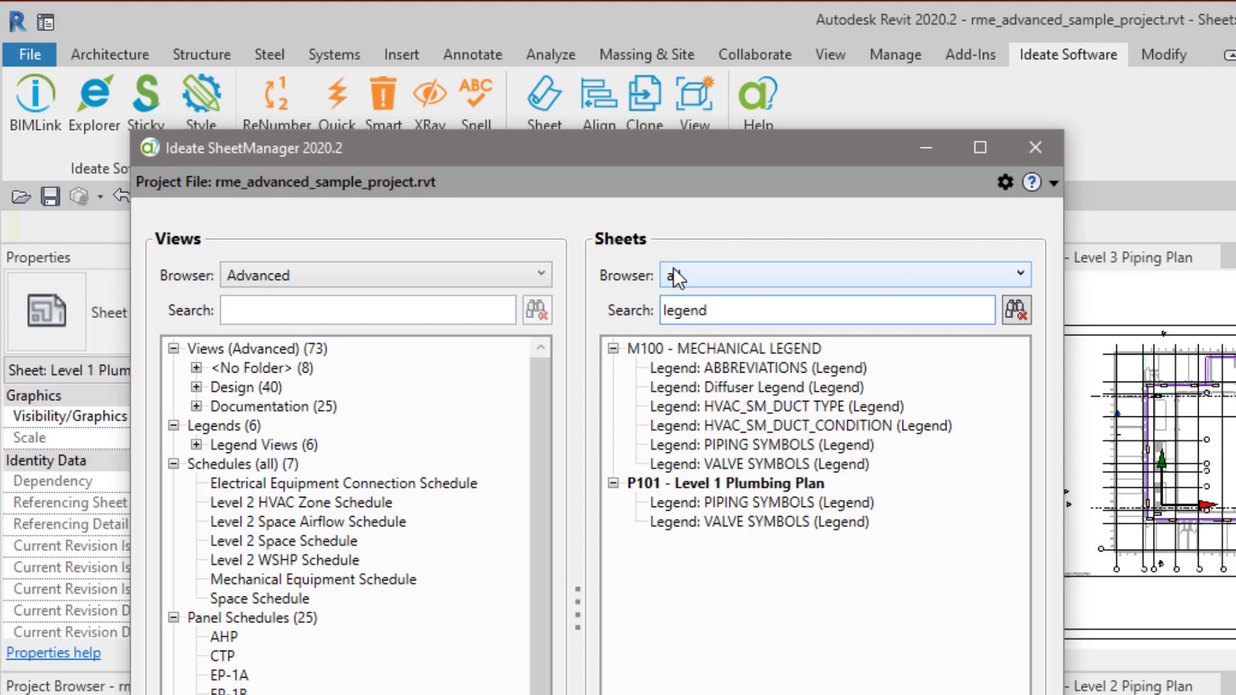
pyautogui.click(761, 502)
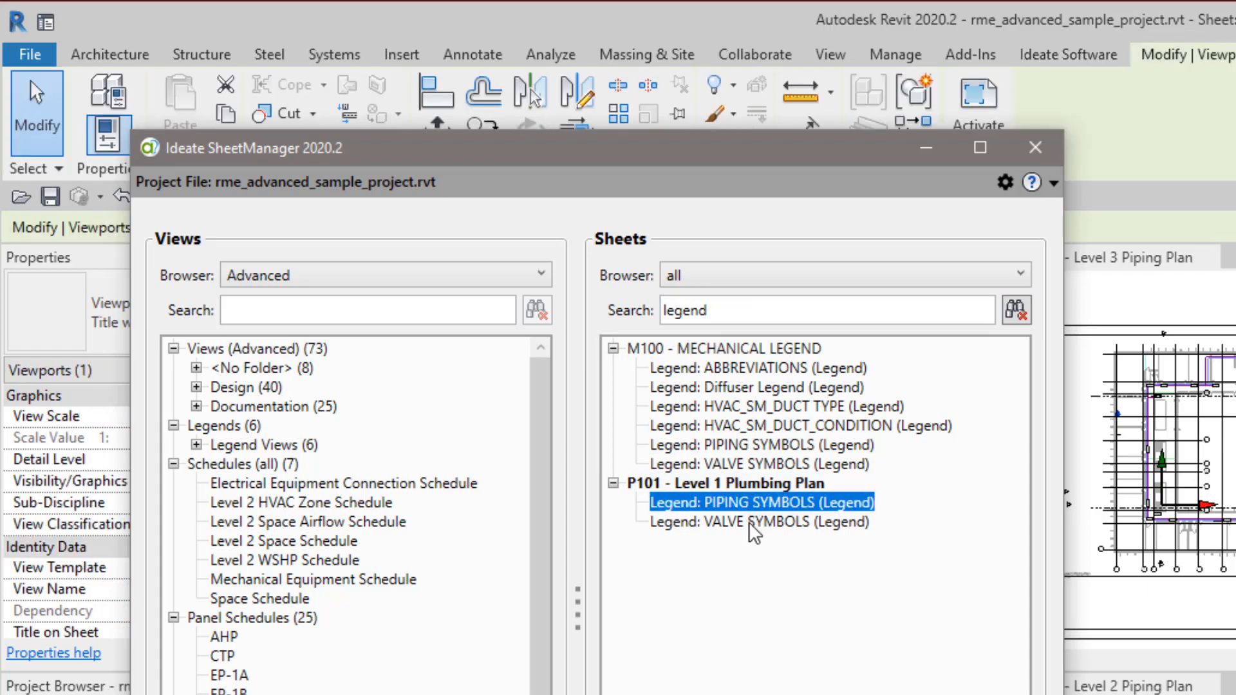
pyautogui.click(756, 522)
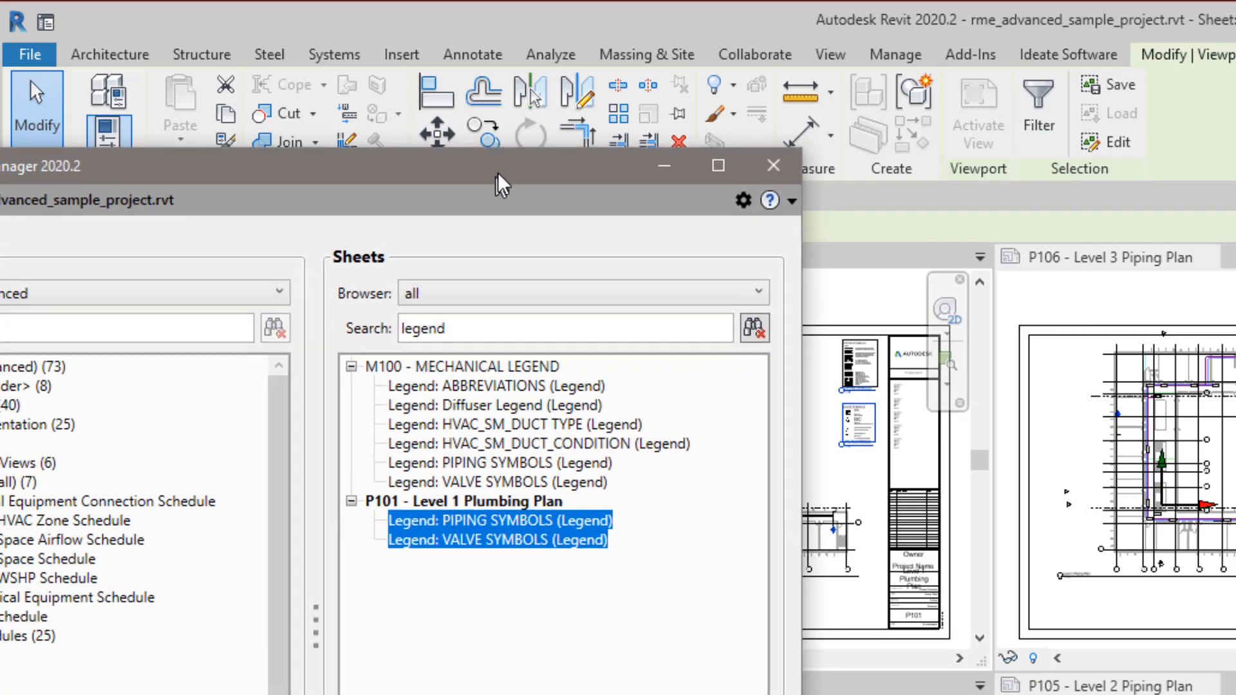
pyautogui.rightClick(311, 313)
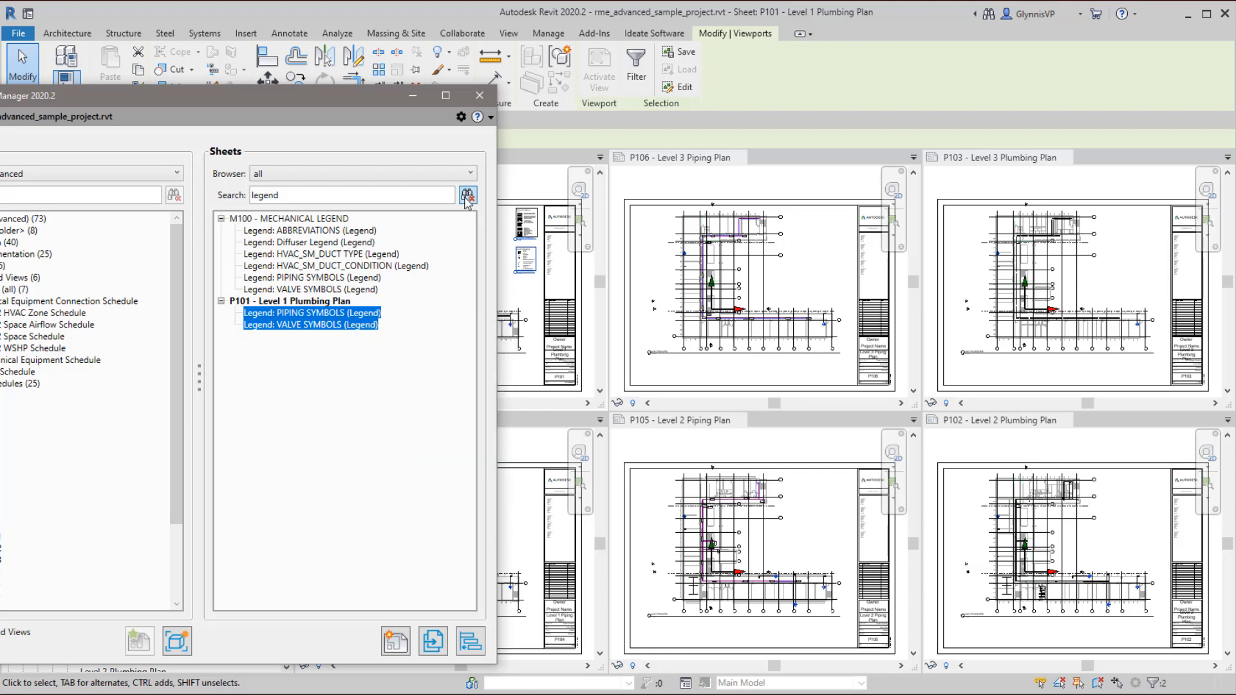
pyautogui.click(468, 194)
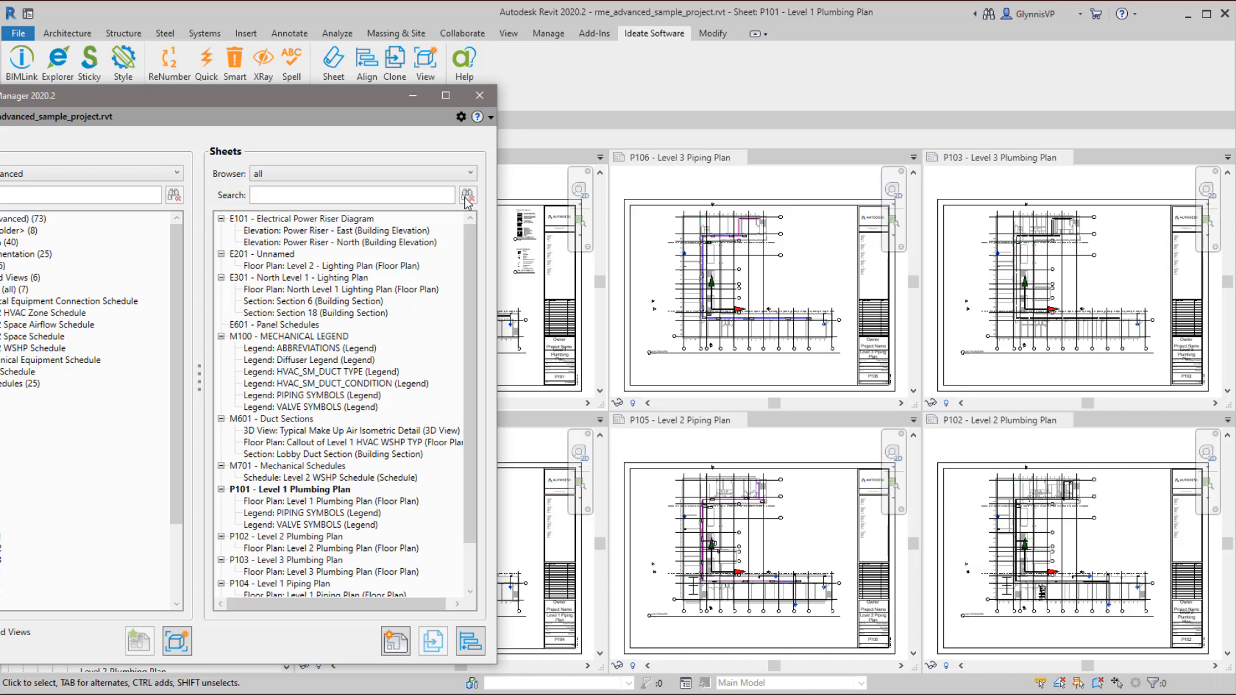
# - Search the sheets for 'P1' to list only P101 through P106
pyautogui.click(352, 195)
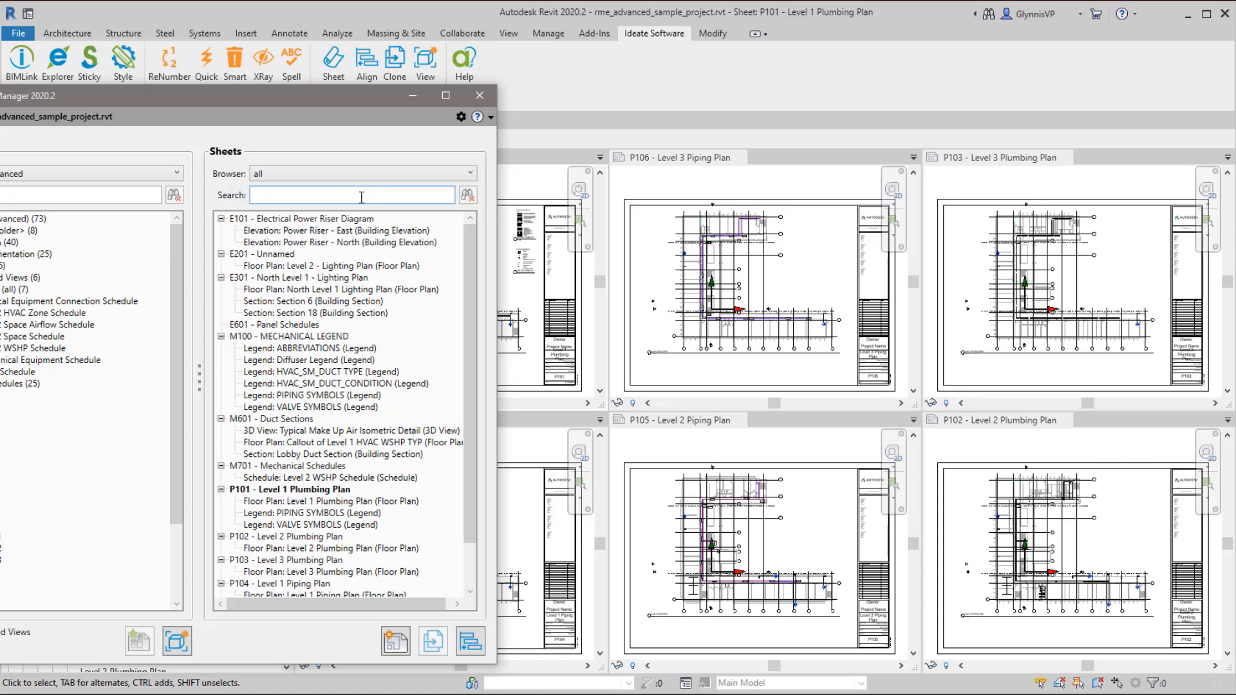
pyautogui.write('P1')
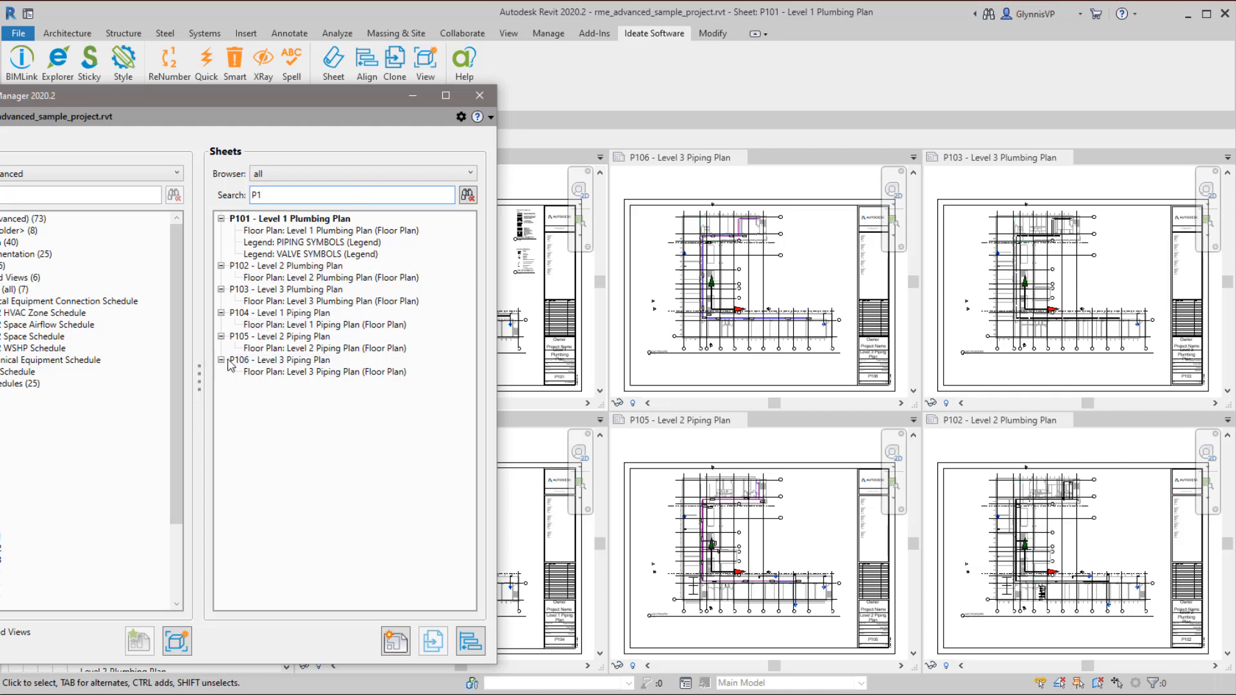
pyautogui.moveTo(807, 531)
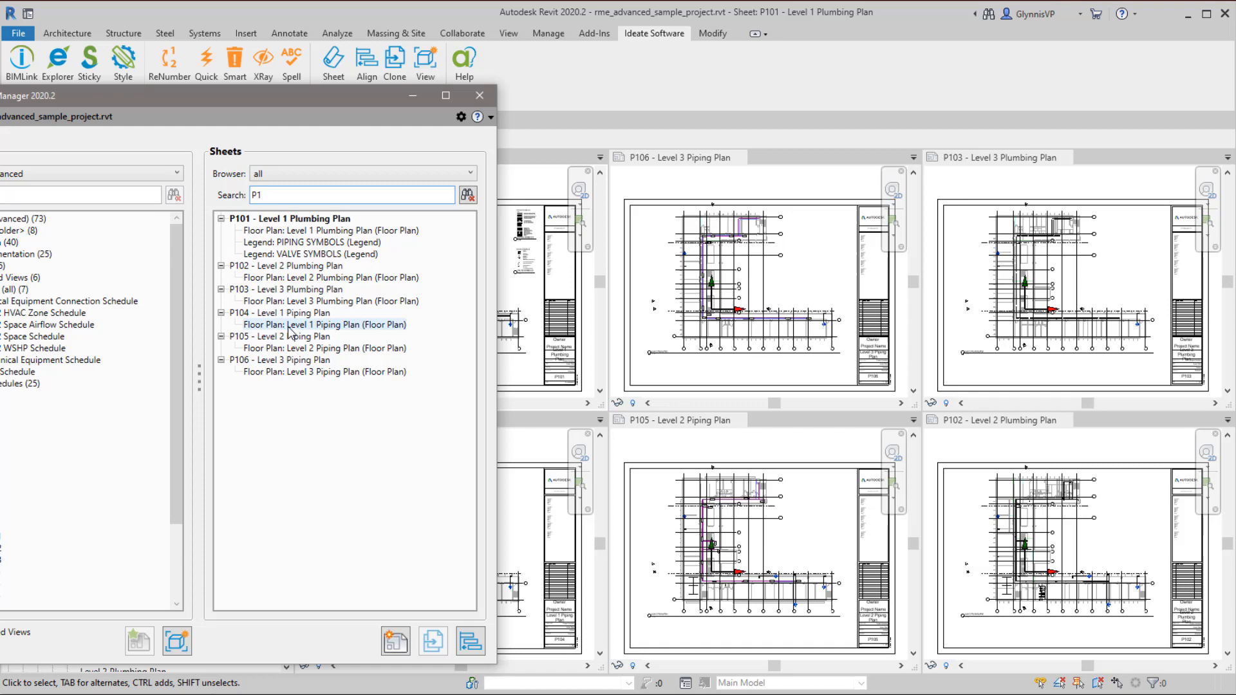
# - Select sheets P102 through P106 and bring up their Paste Legends/Schedules action
pyautogui.click(285, 266)
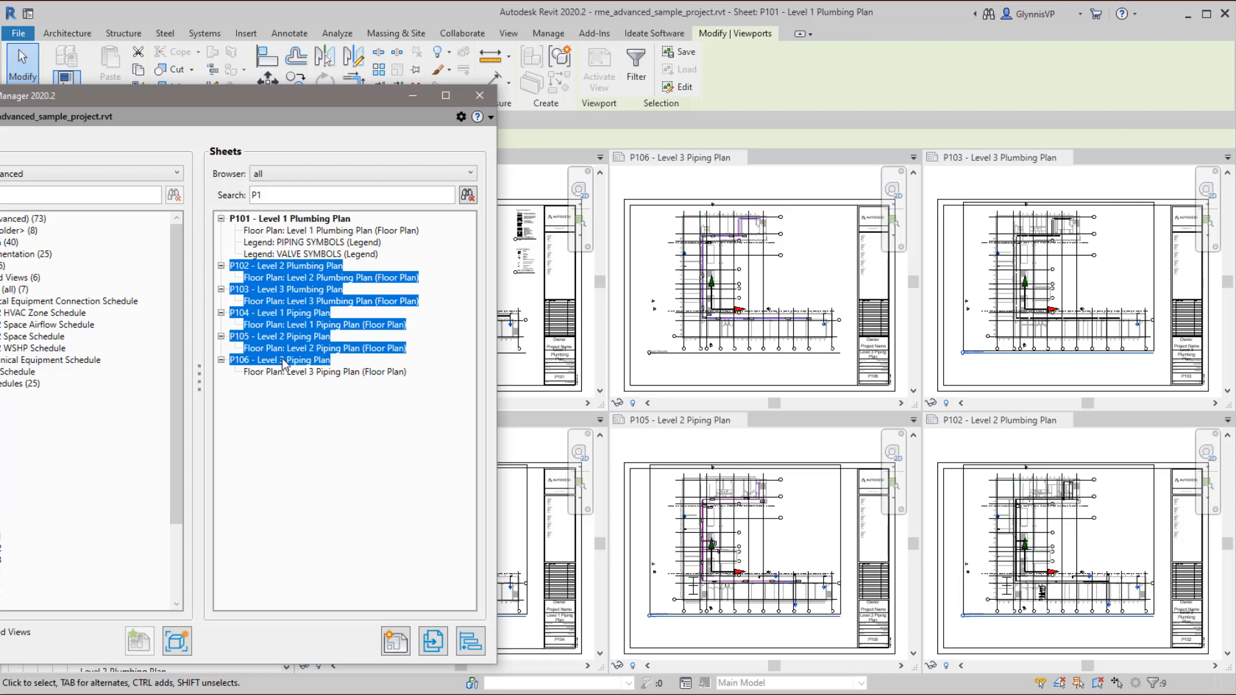
pyautogui.rightClick(282, 360)
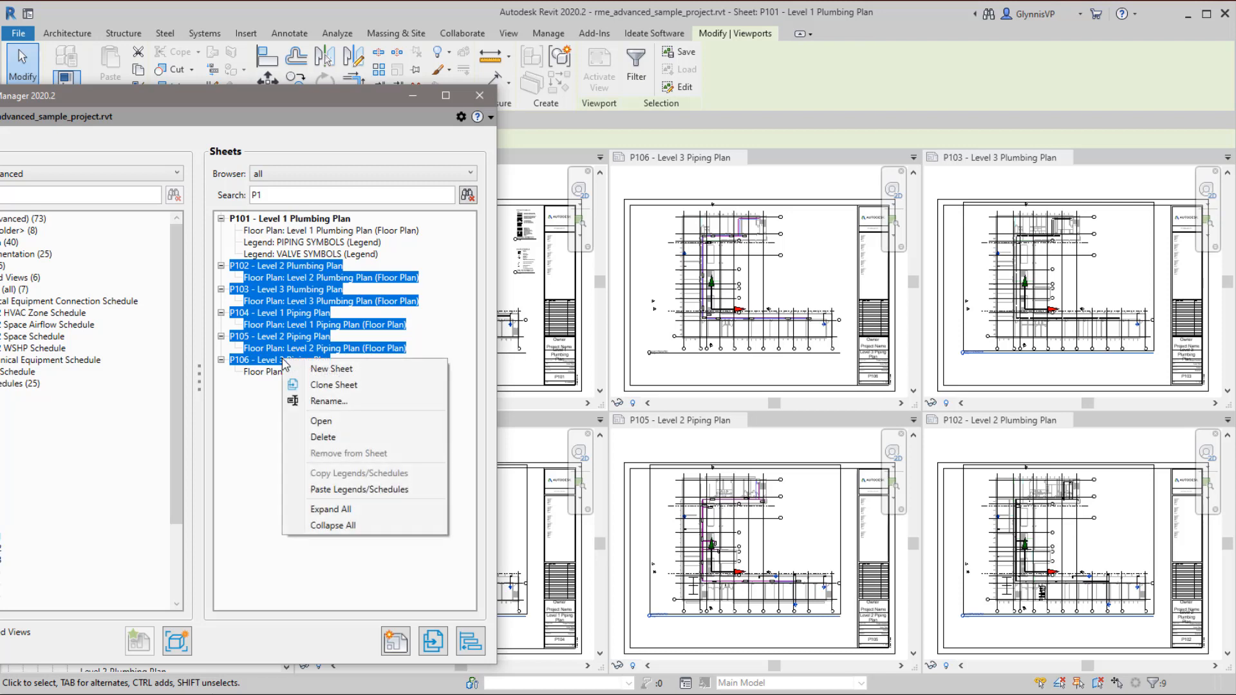
pyautogui.moveTo(363, 493)
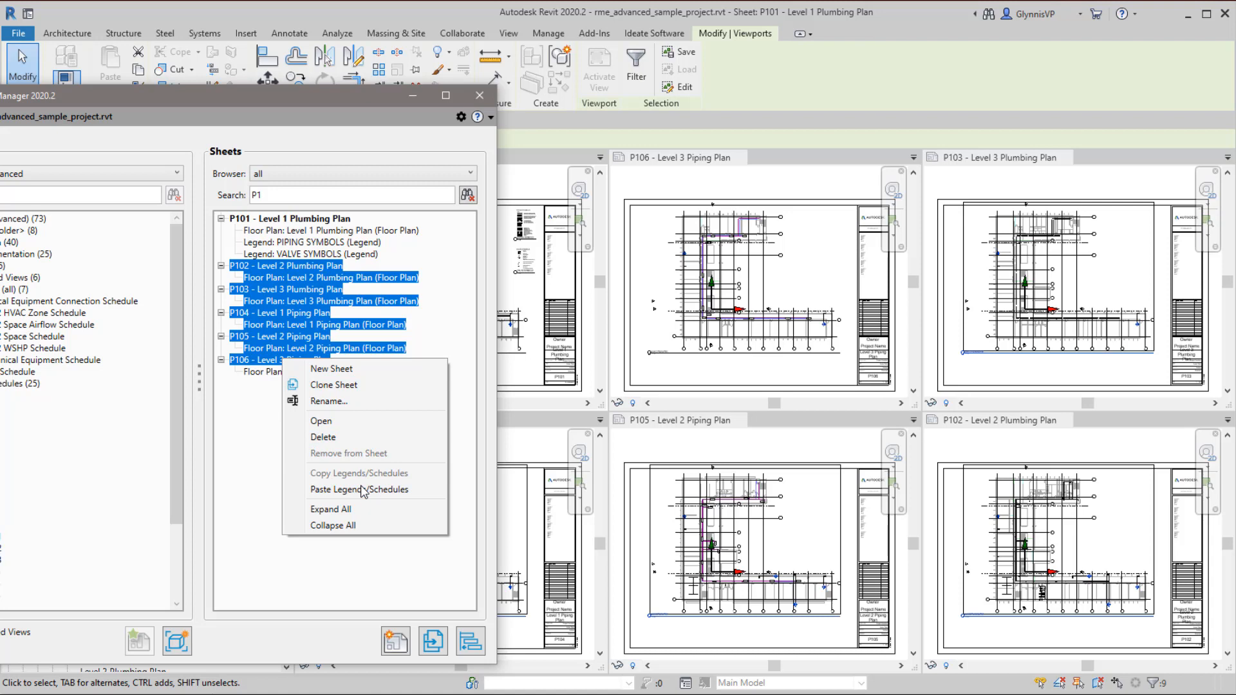